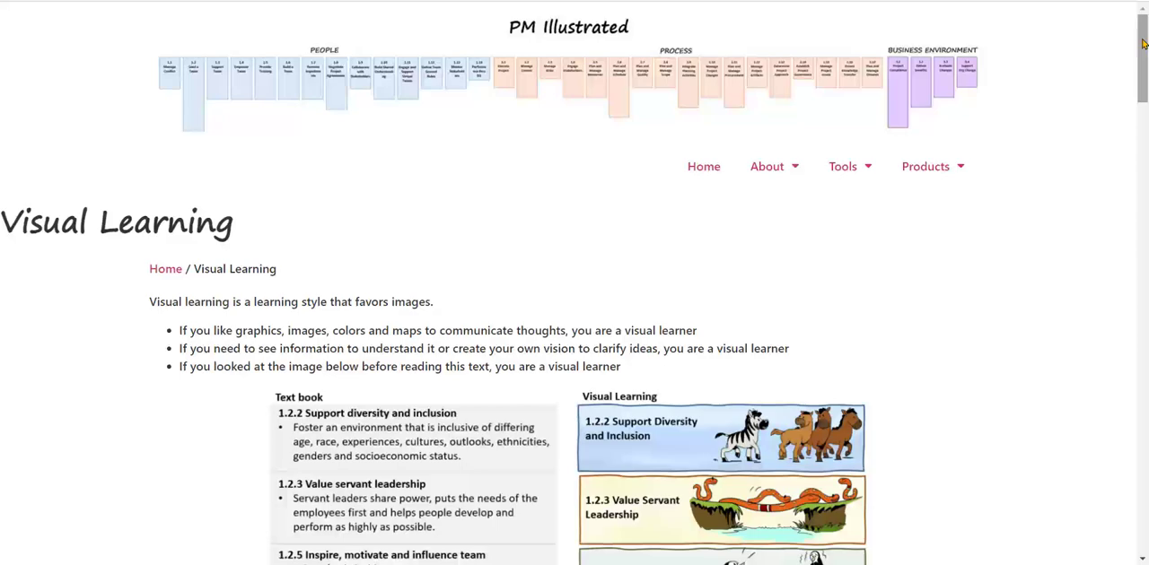
- Scroll down the visual learning home page to reach the content tiles
{"action": "scroll", "scroll_direction": "down", "scroll_amount": 3}
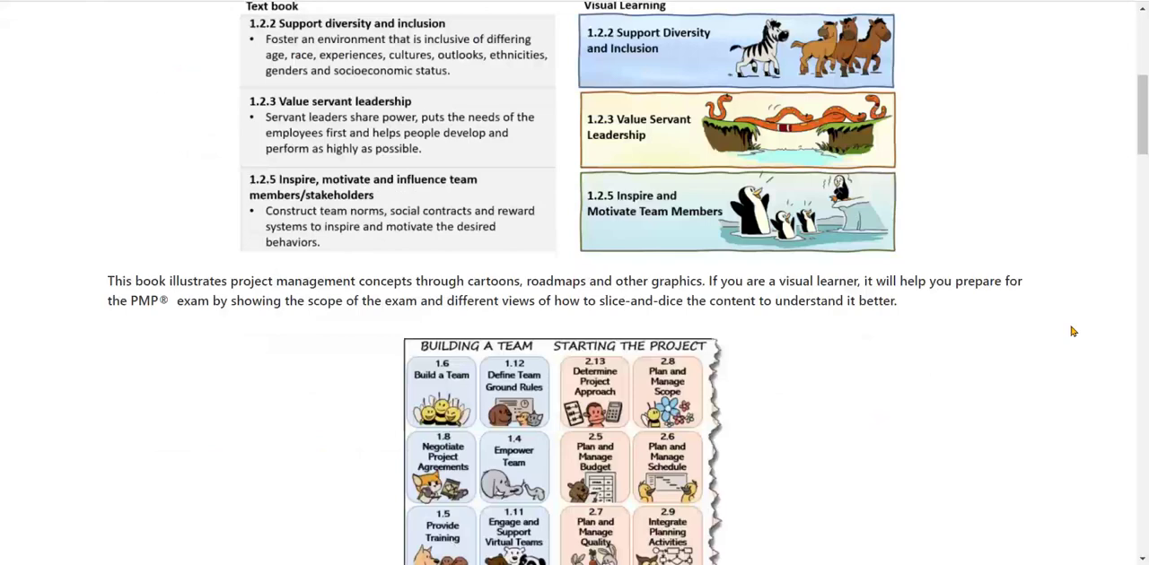
{"action": "scroll", "scroll_direction": "down", "scroll_amount": 3}
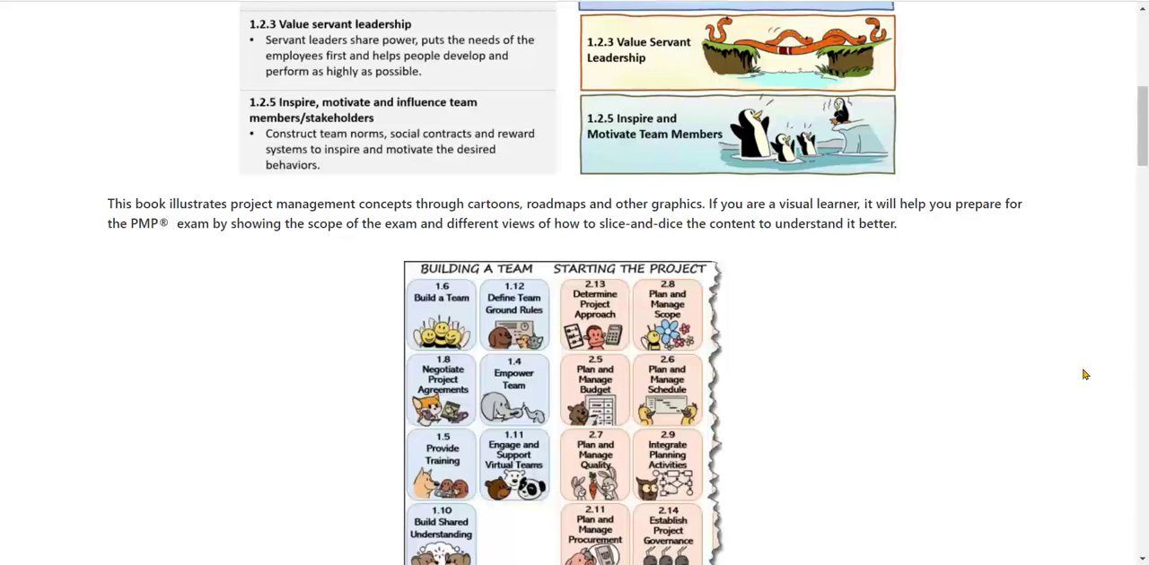
{"action": "scroll", "scroll_direction": "down", "scroll_amount": 3}
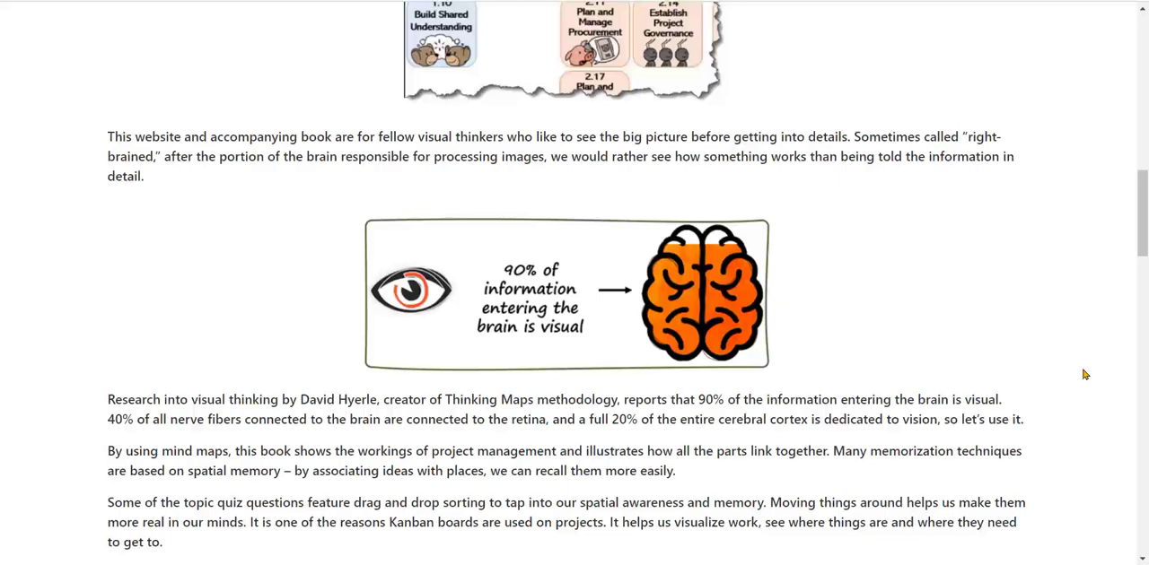
{"action": "scroll", "scroll_direction": "down", "scroll_amount": 3}
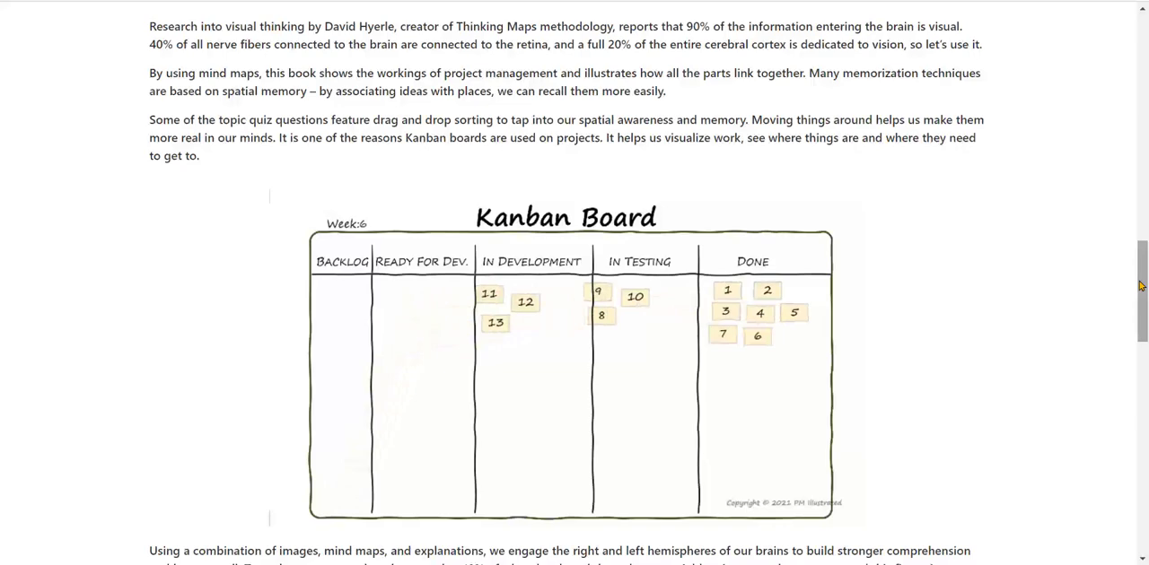
{"action": "scroll", "scroll_direction": "down", "scroll_amount": 3}
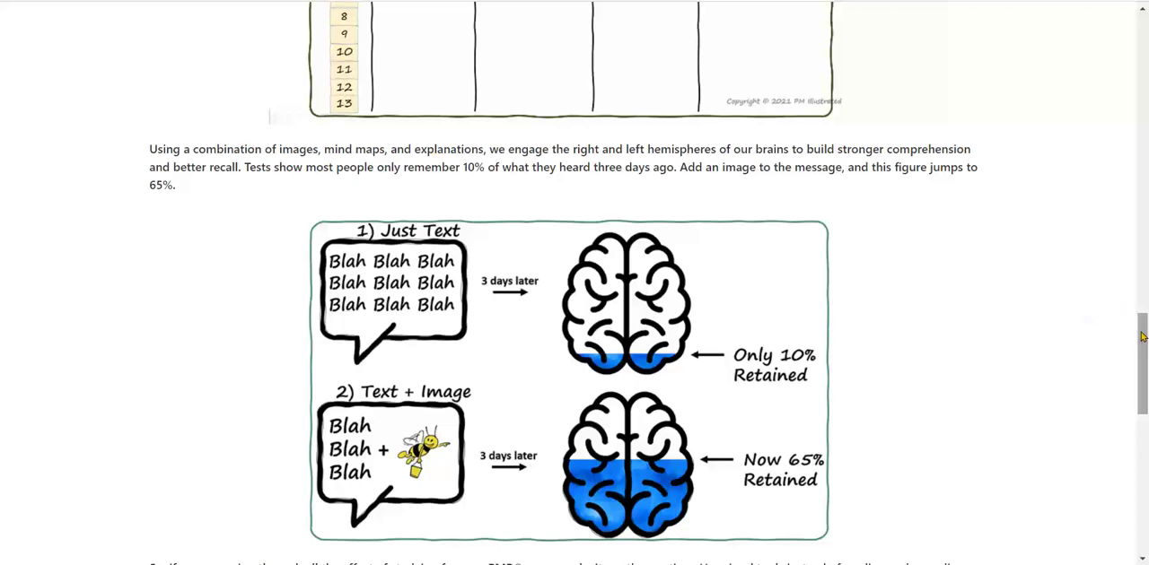
{"action": "scroll", "scroll_direction": "down", "scroll_amount": 3}
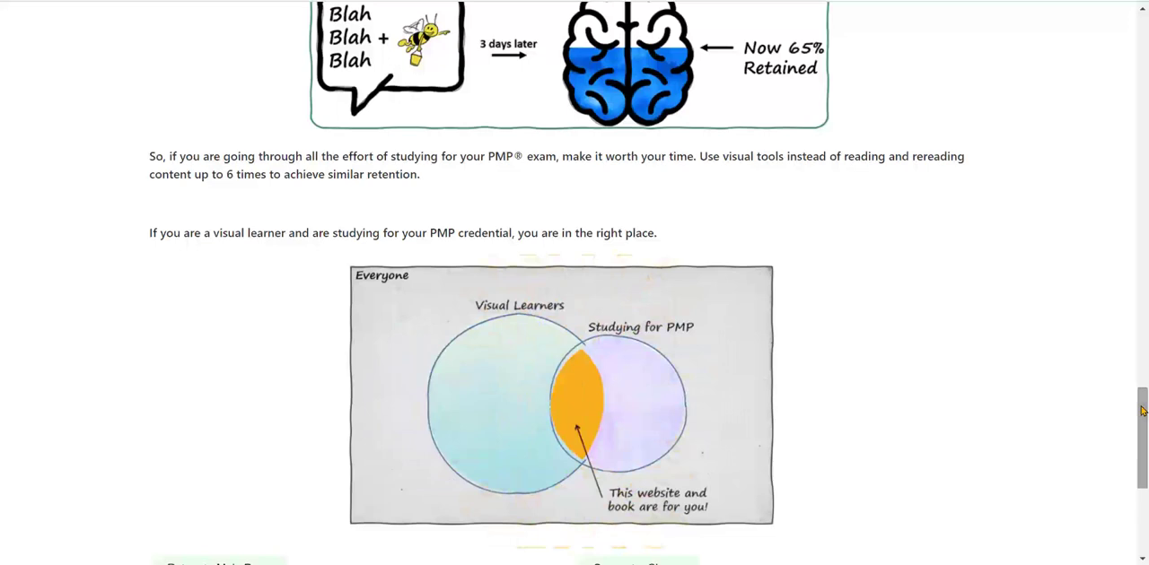
{"action": "scroll", "scroll_direction": "down", "scroll_amount": 3}
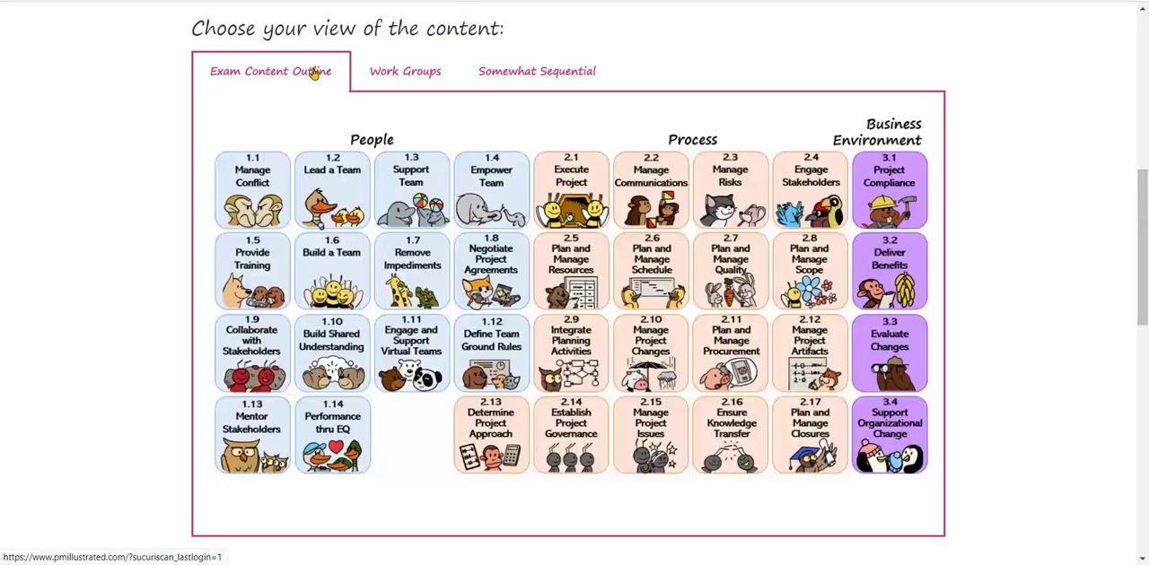
{"action": "mouse_move", "coordinate": [359, 79]}
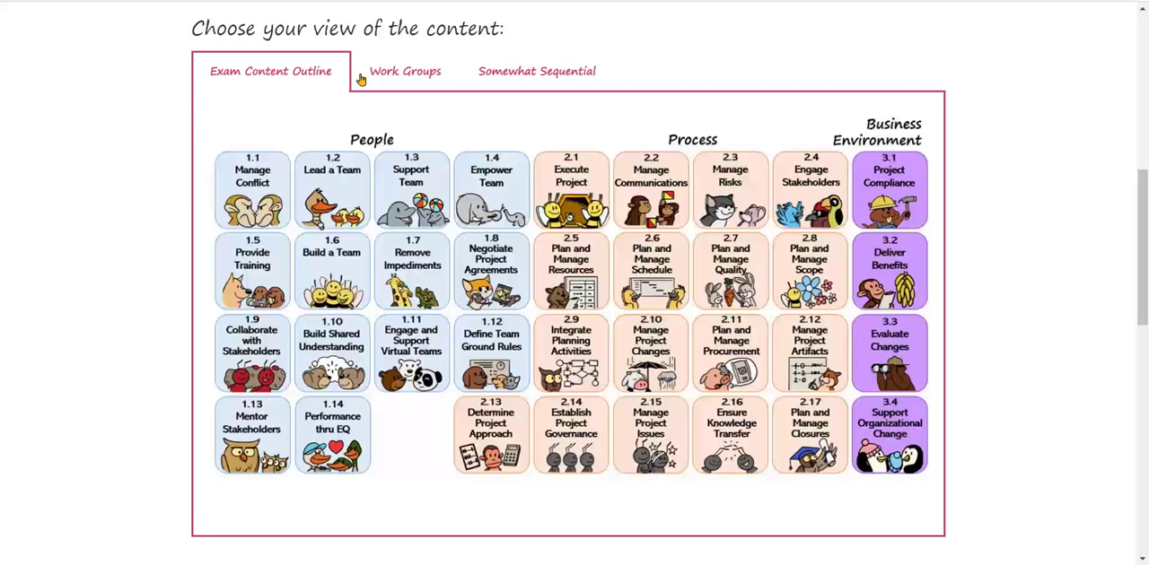
- Switch the topic tiles to the Work Groups view and go to the Why Animals? page
{"action": "left_click", "coordinate": [405, 72]}
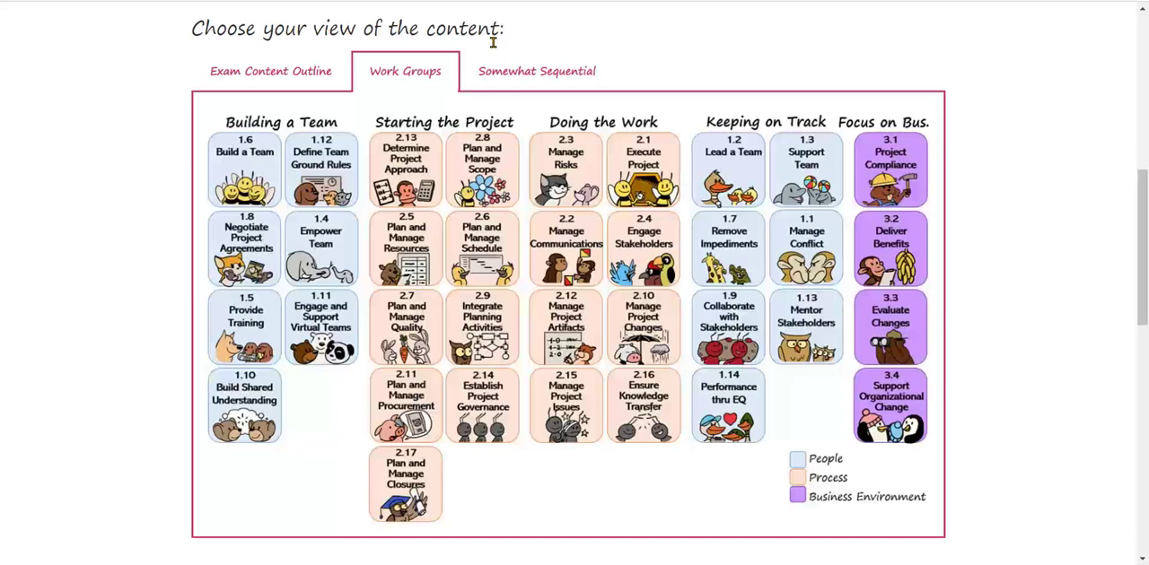
{"action": "left_click", "coordinate": [269, 72]}
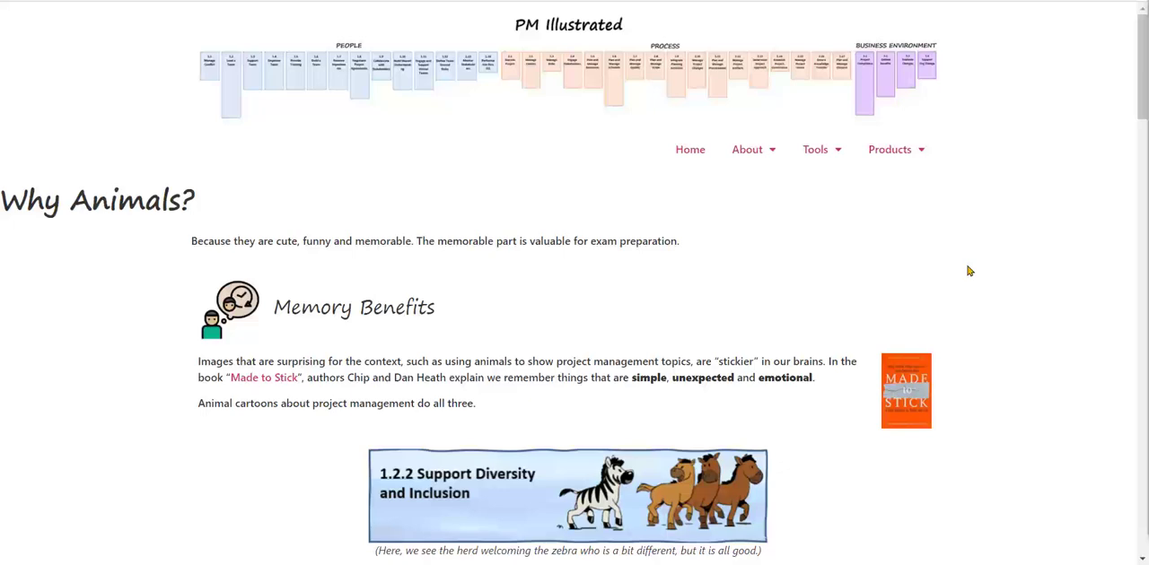
- Read the Why Animals? page through Emotion and Humor, then go to the 1.2 Lead a Team topic
{"action": "scroll", "scroll_direction": "down", "scroll_amount": 3}
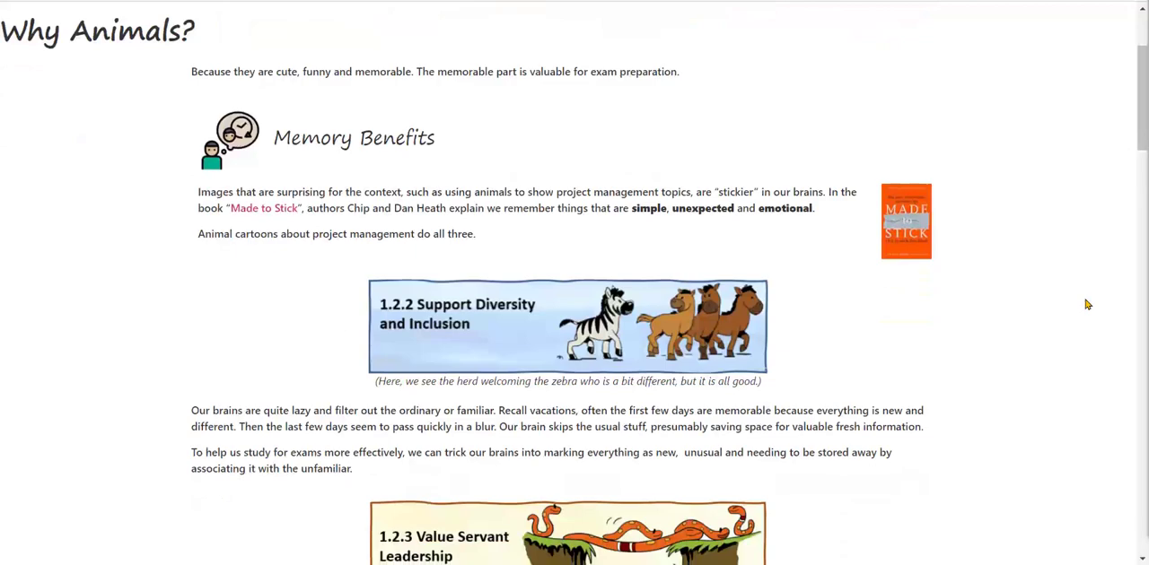
{"action": "scroll", "scroll_direction": "down", "scroll_amount": 3}
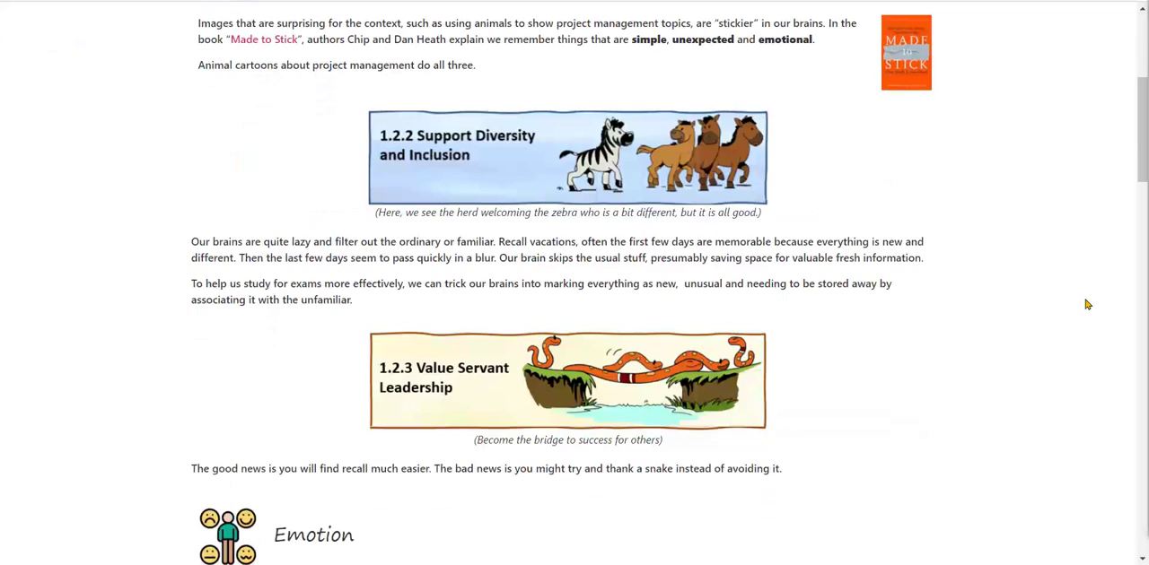
{"action": "mouse_move", "coordinate": [1085, 329]}
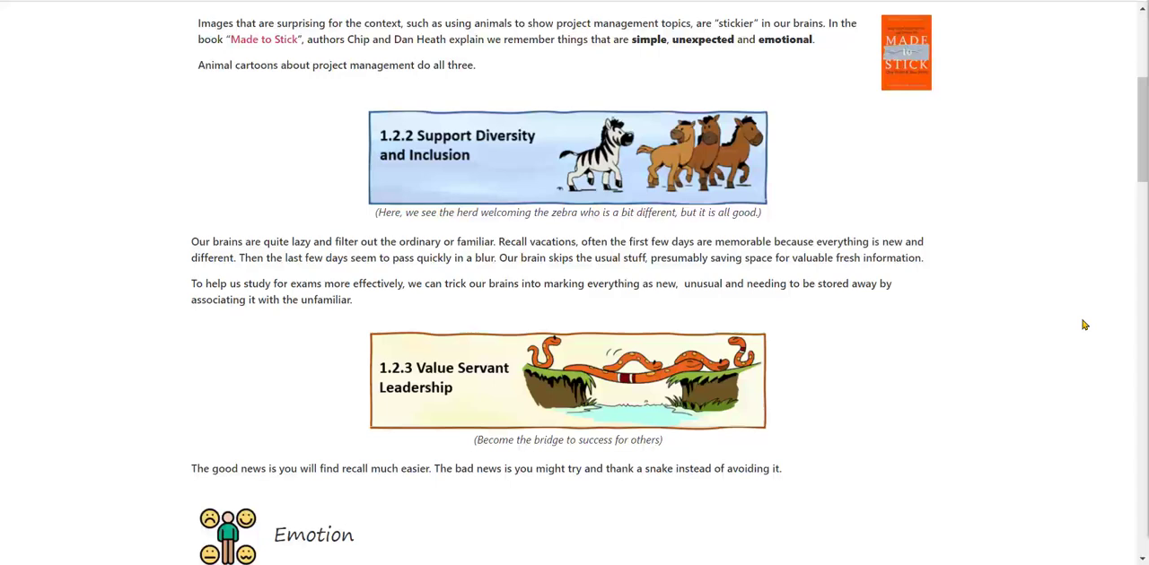
{"action": "mouse_move", "coordinate": [1051, 340]}
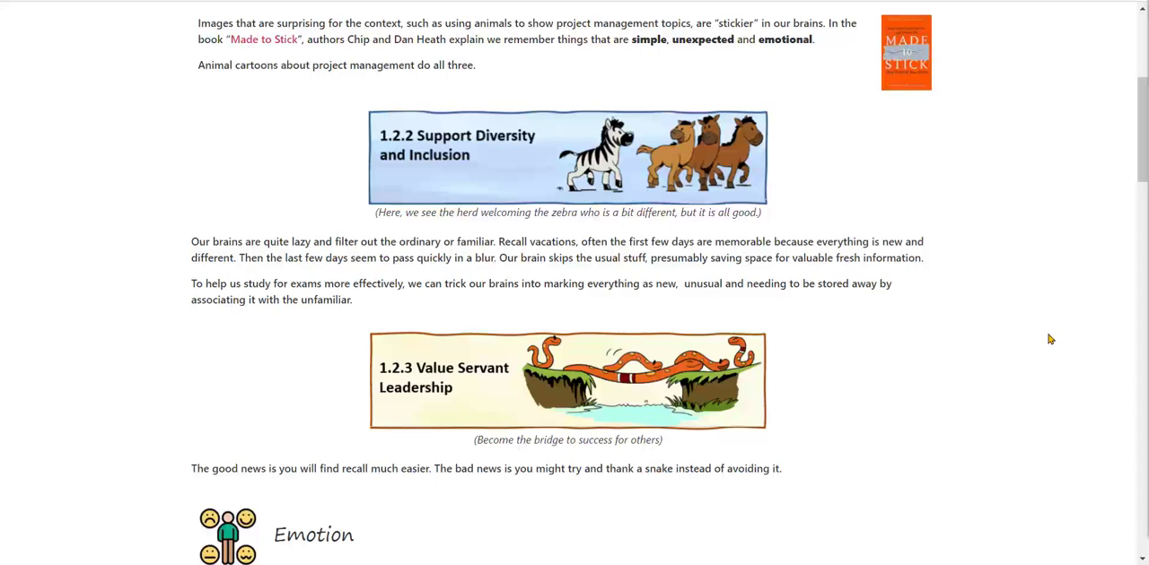
{"action": "scroll", "scroll_direction": "down", "scroll_amount": 3}
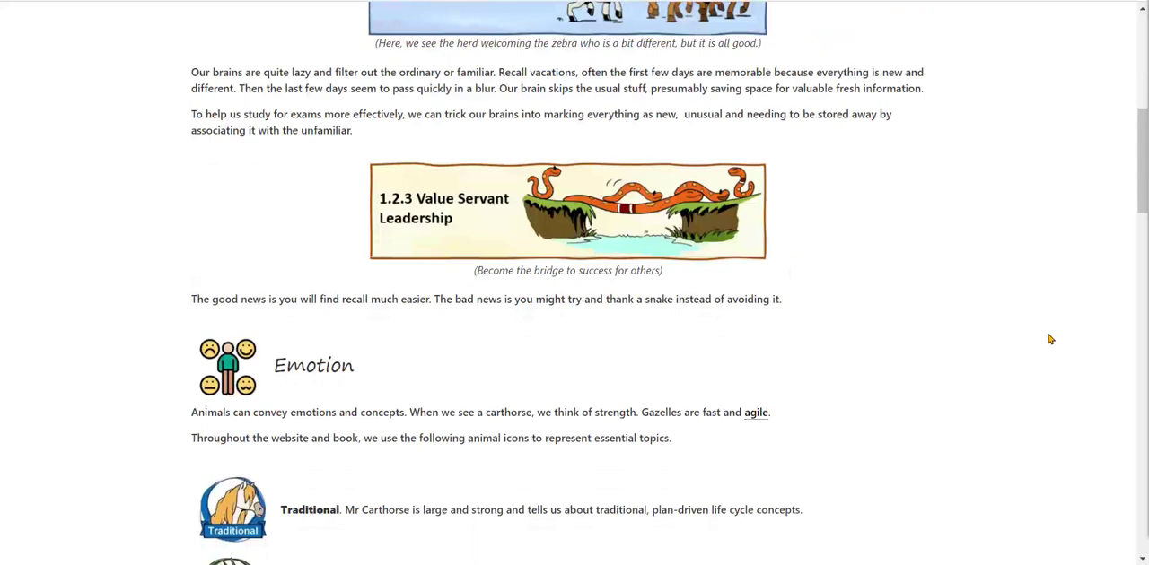
{"action": "scroll", "scroll_direction": "down", "scroll_amount": 3}
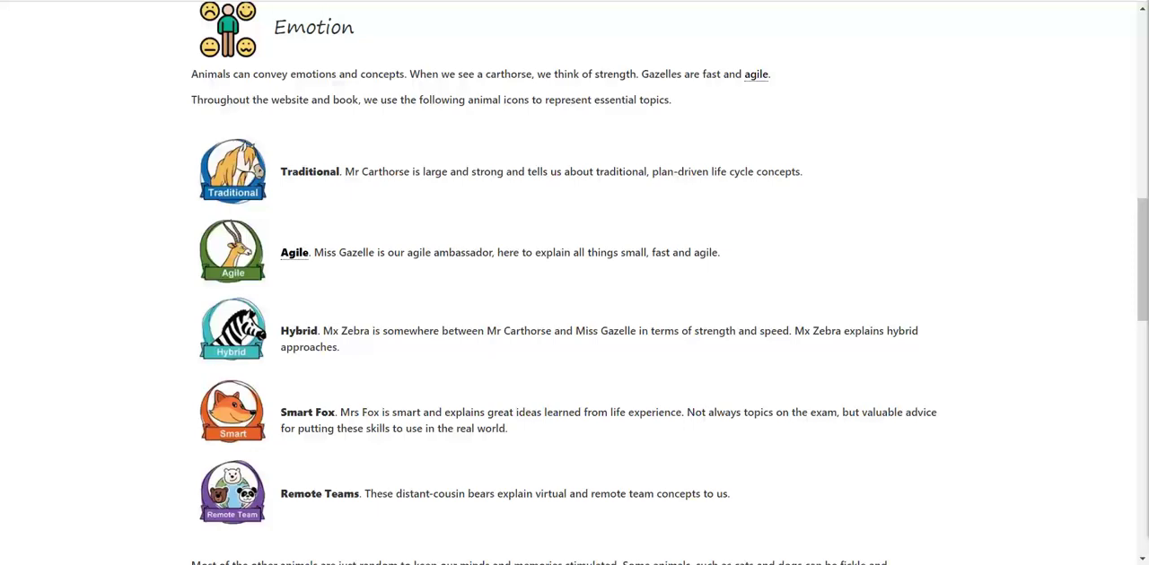
{"action": "scroll", "scroll_direction": "down", "scroll_amount": 3}
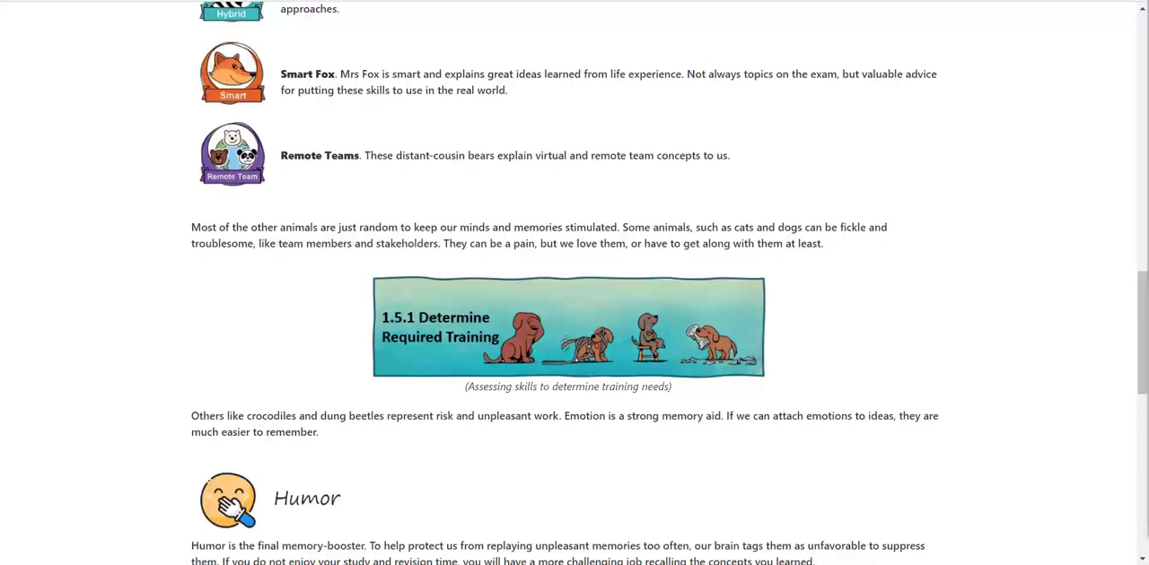
{"action": "scroll", "scroll_direction": "up", "scroll_amount": 3}
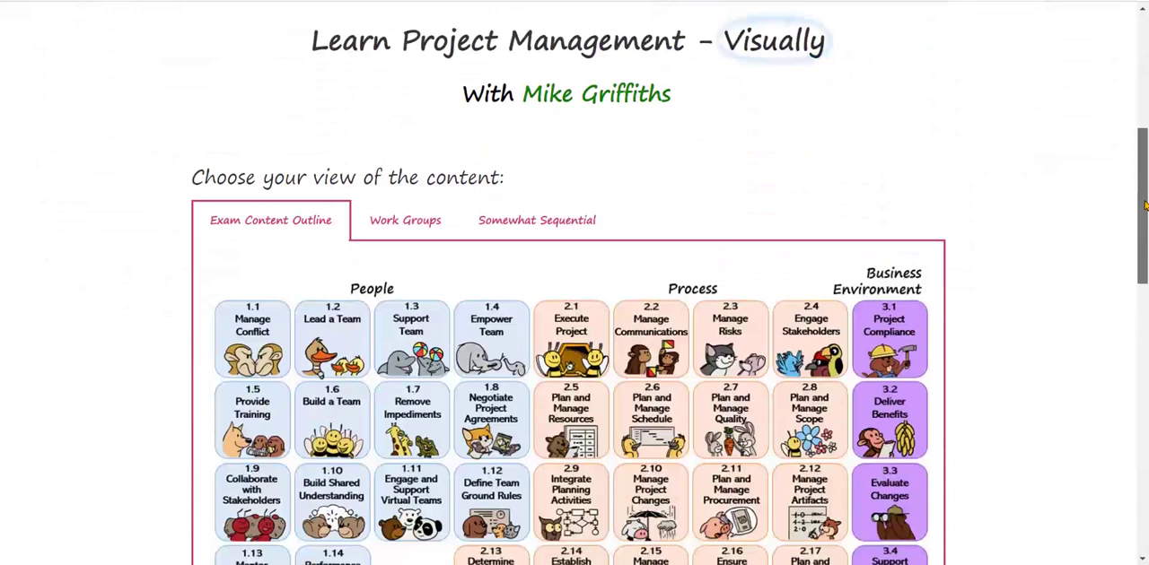
{"action": "left_click", "coordinate": [331, 338]}
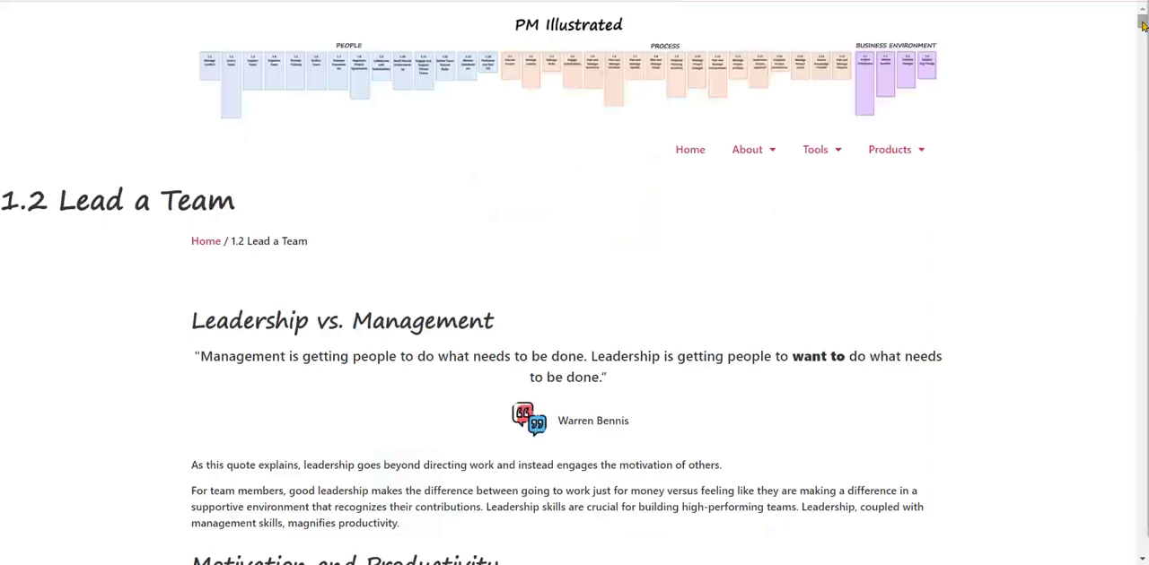
- Read the Lead a Team leadership content down to Related Topics and the mini quiz
{"action": "scroll", "scroll_direction": "down", "scroll_amount": 3}
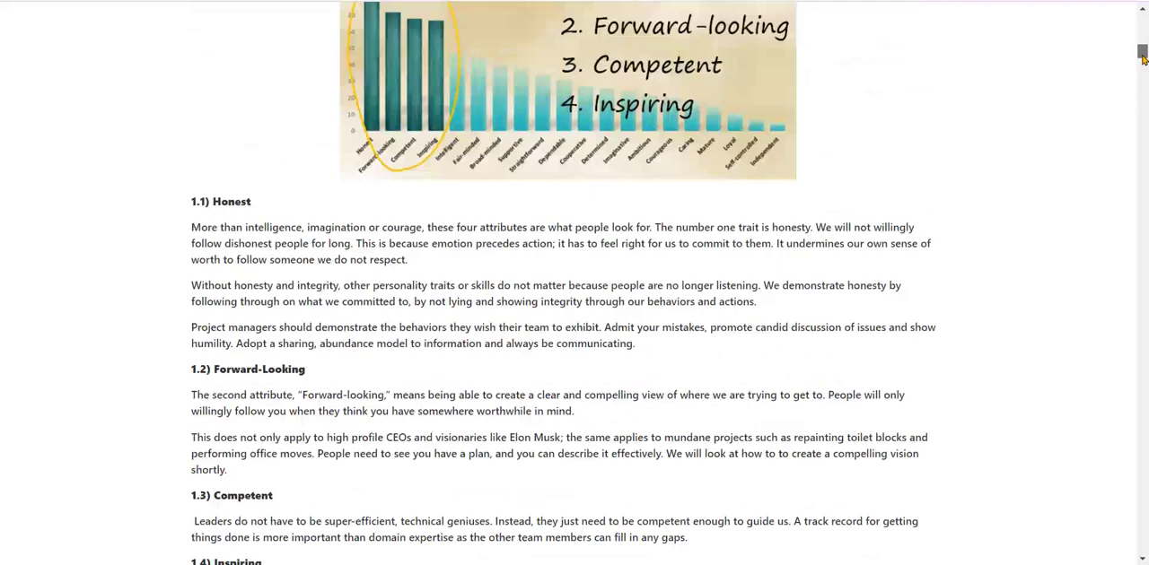
{"action": "scroll", "scroll_direction": "down", "scroll_amount": 3}
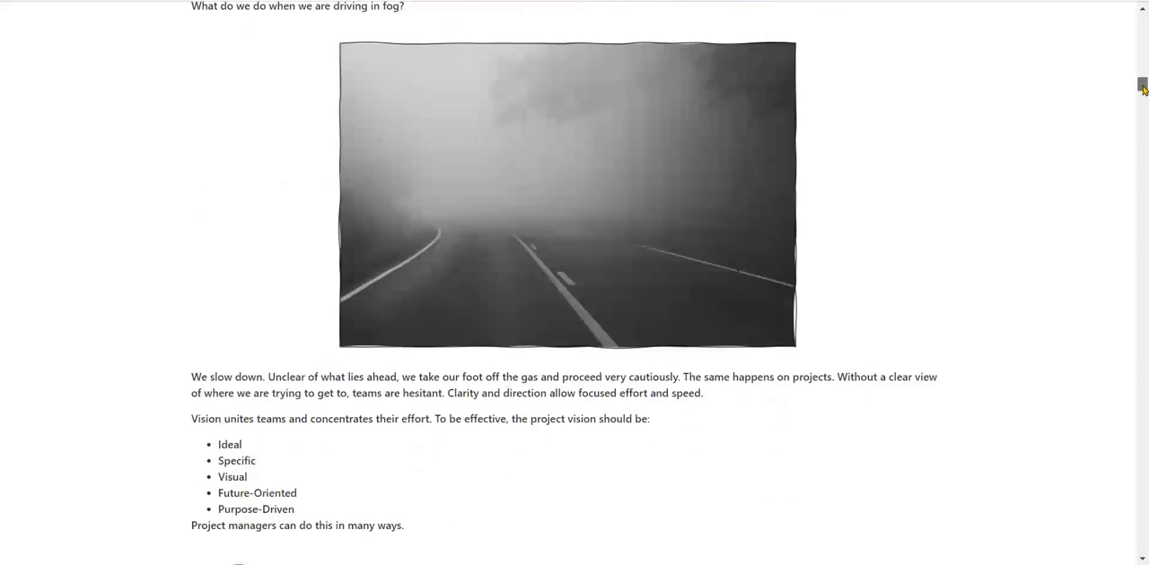
{"action": "scroll", "scroll_direction": "down", "scroll_amount": 3}
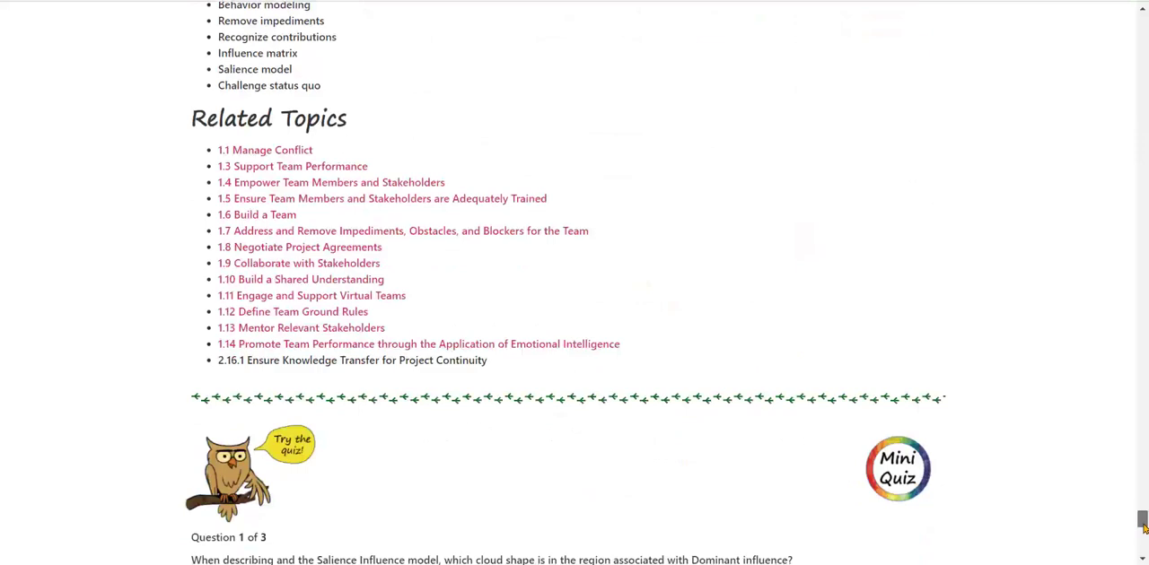
- Finish the Lead a Team mini quiz with 3 of 3 correct and browse the Glossary page
{"action": "scroll", "scroll_direction": "down", "scroll_amount": 3}
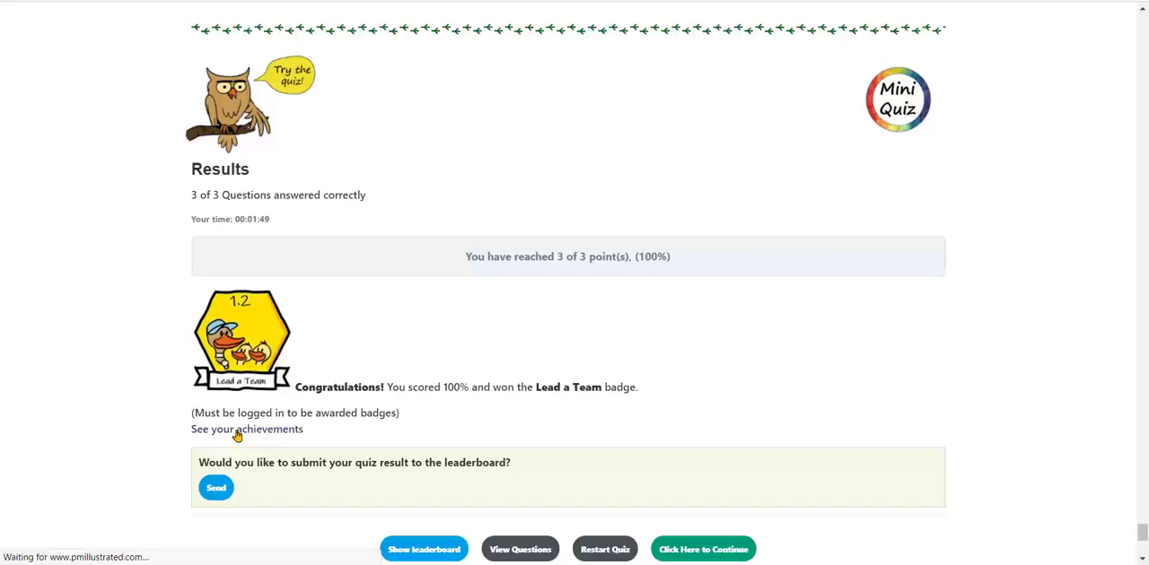
{"action": "left_click", "coordinate": [248, 429]}
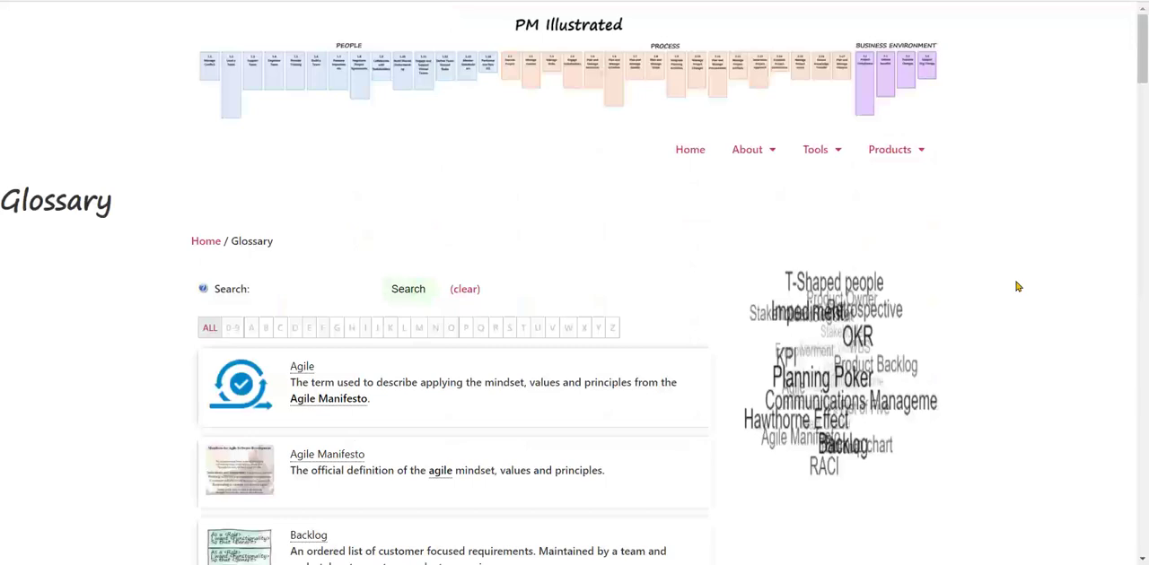
{"action": "scroll", "scroll_direction": "down", "scroll_amount": 3}
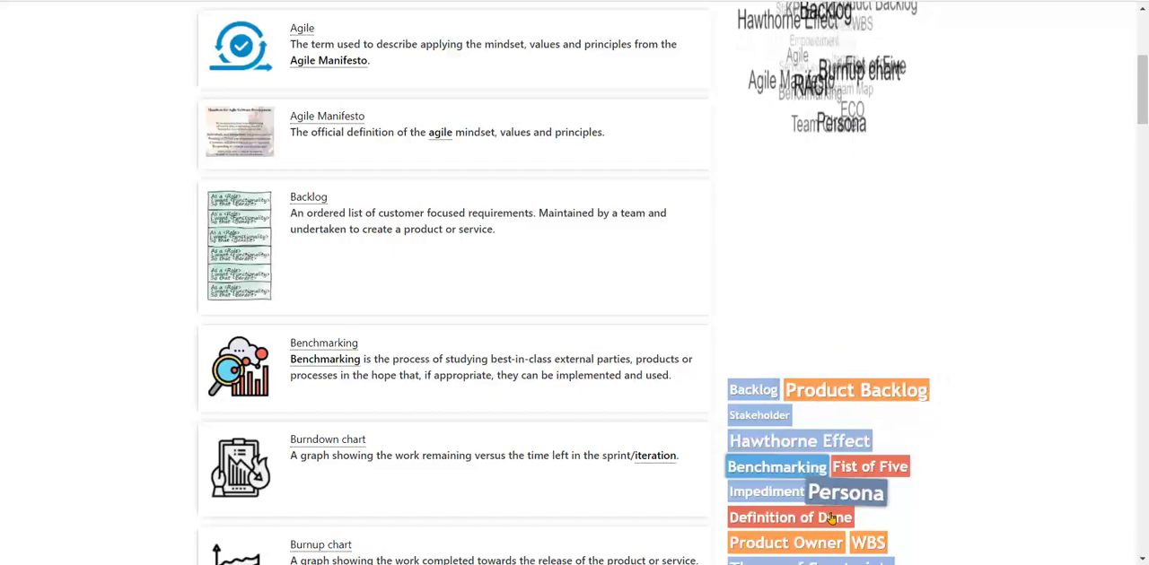